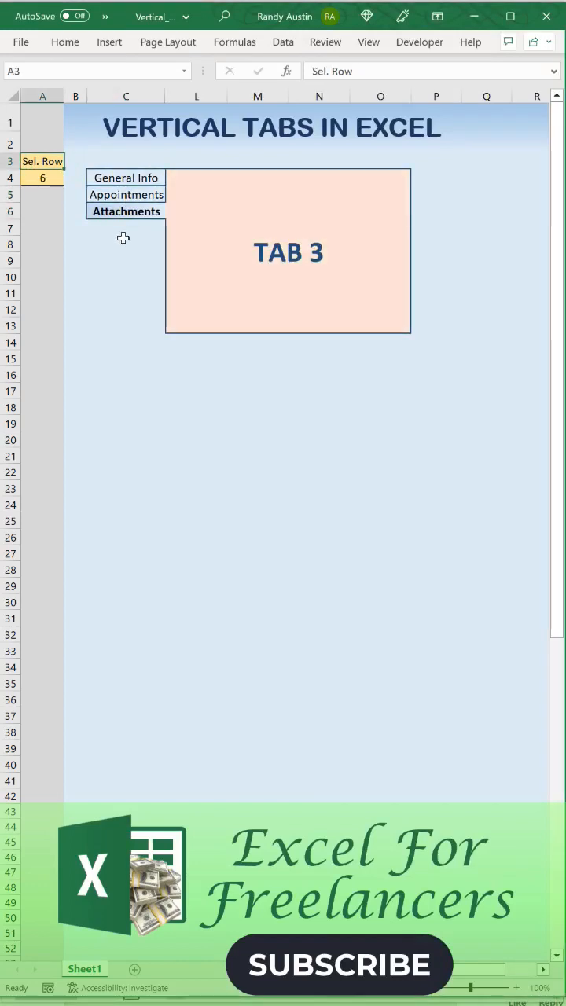
Select the General Info tab cell C4 to make it the active tab
left_click(125, 177)
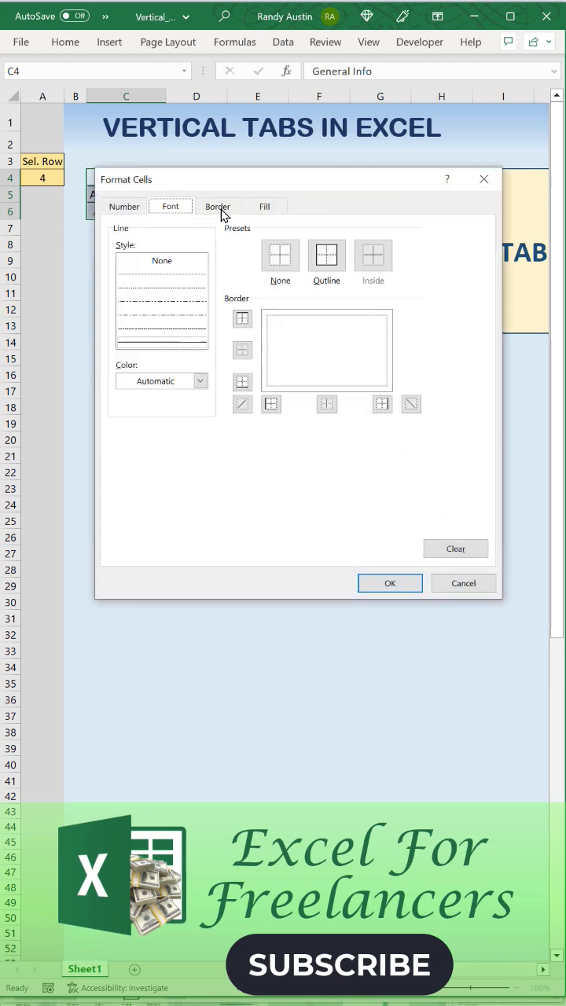
Close Format Cells and start a VerticalTabs macro in Module1 declaring SelRow As Long
left_click(264, 206)
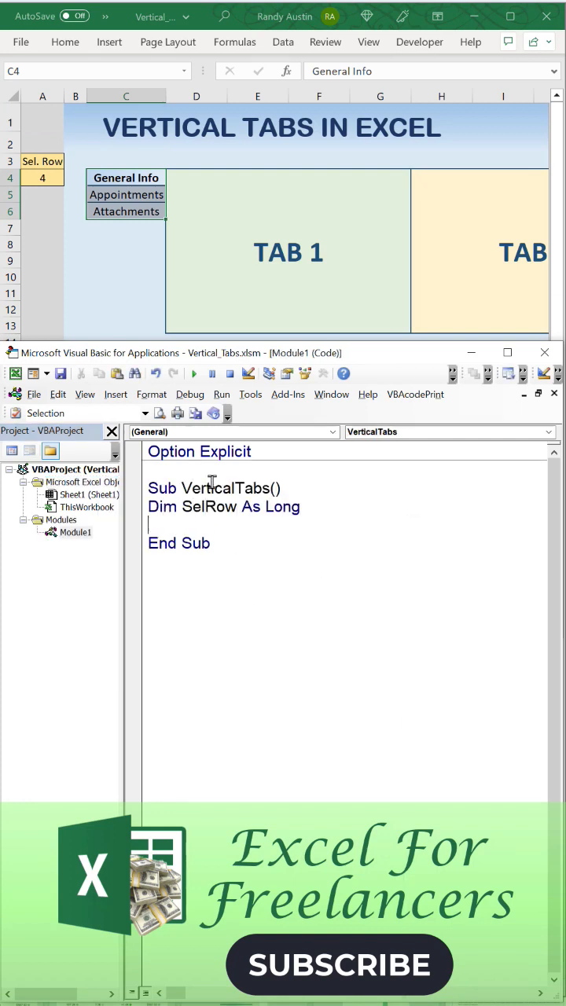
Write the With Sheet1 Select Case SelRow block, then a SelectionChange handler setting Range("A4").Value
type("With Sheet1")
type(".Range(\"D:O\").EntireColumn.Hidden = true")
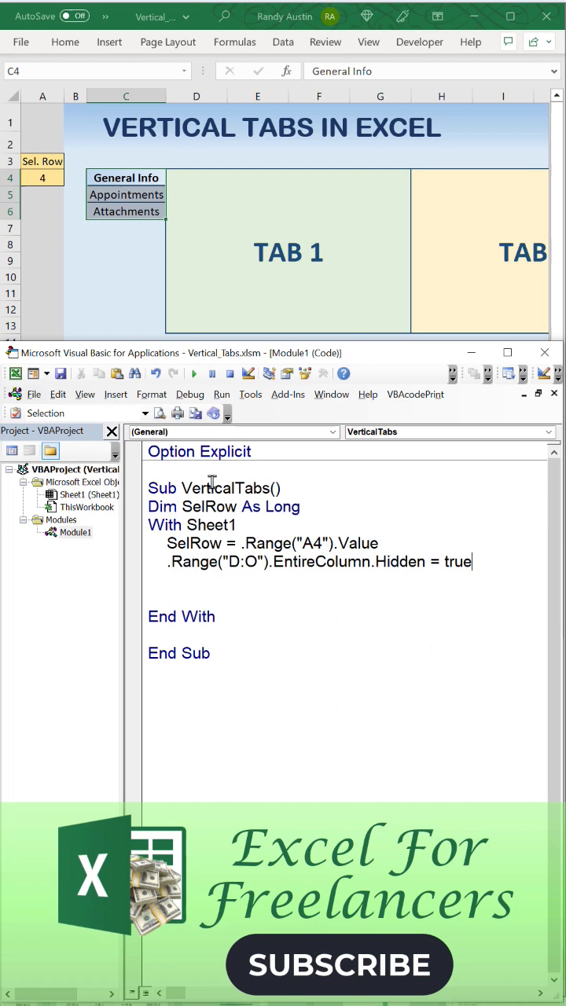
type("Select Case SelRow")
type("Case Is = 4")
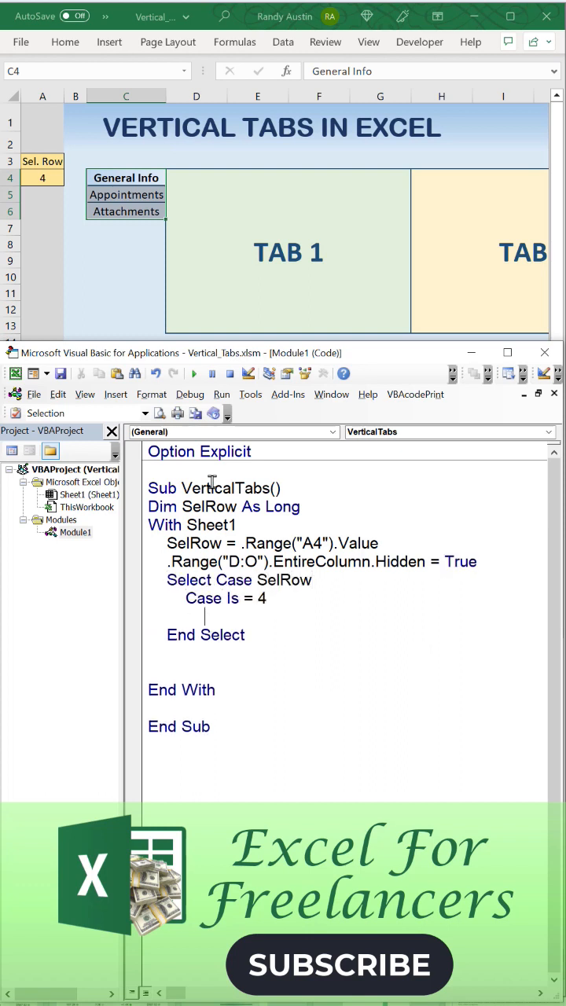
type(".Range(\"D:G\").en")
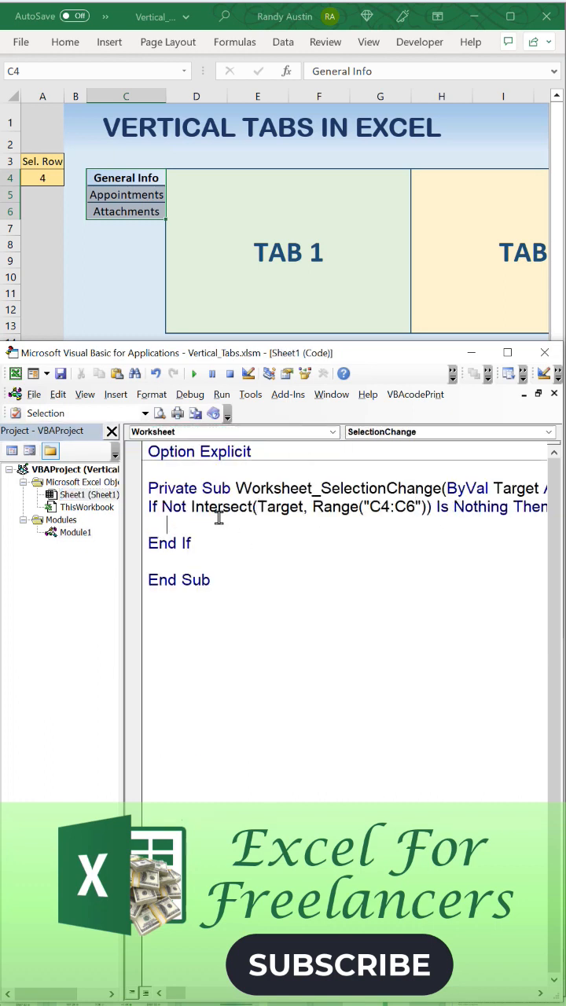
type("Range(\"A4\").value")
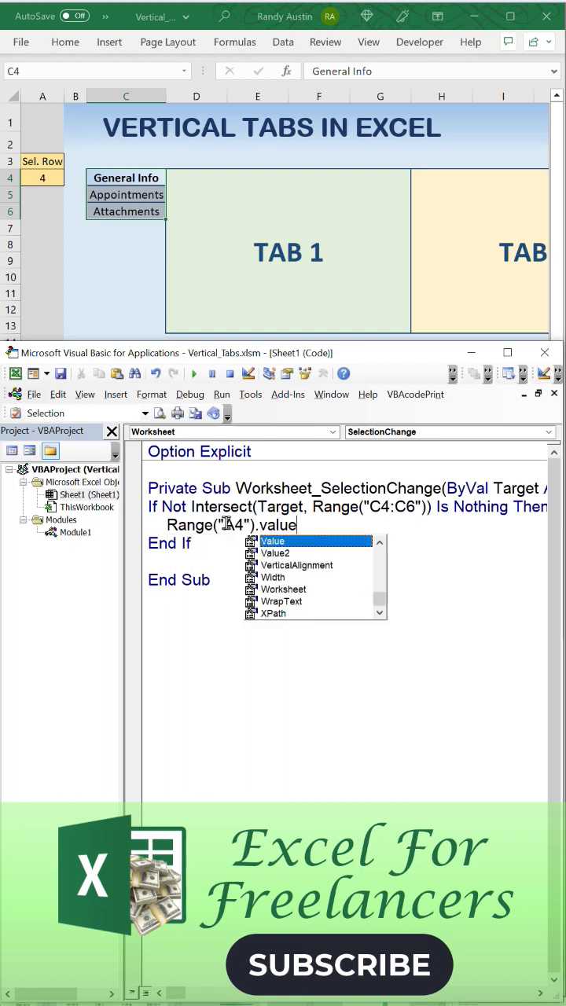